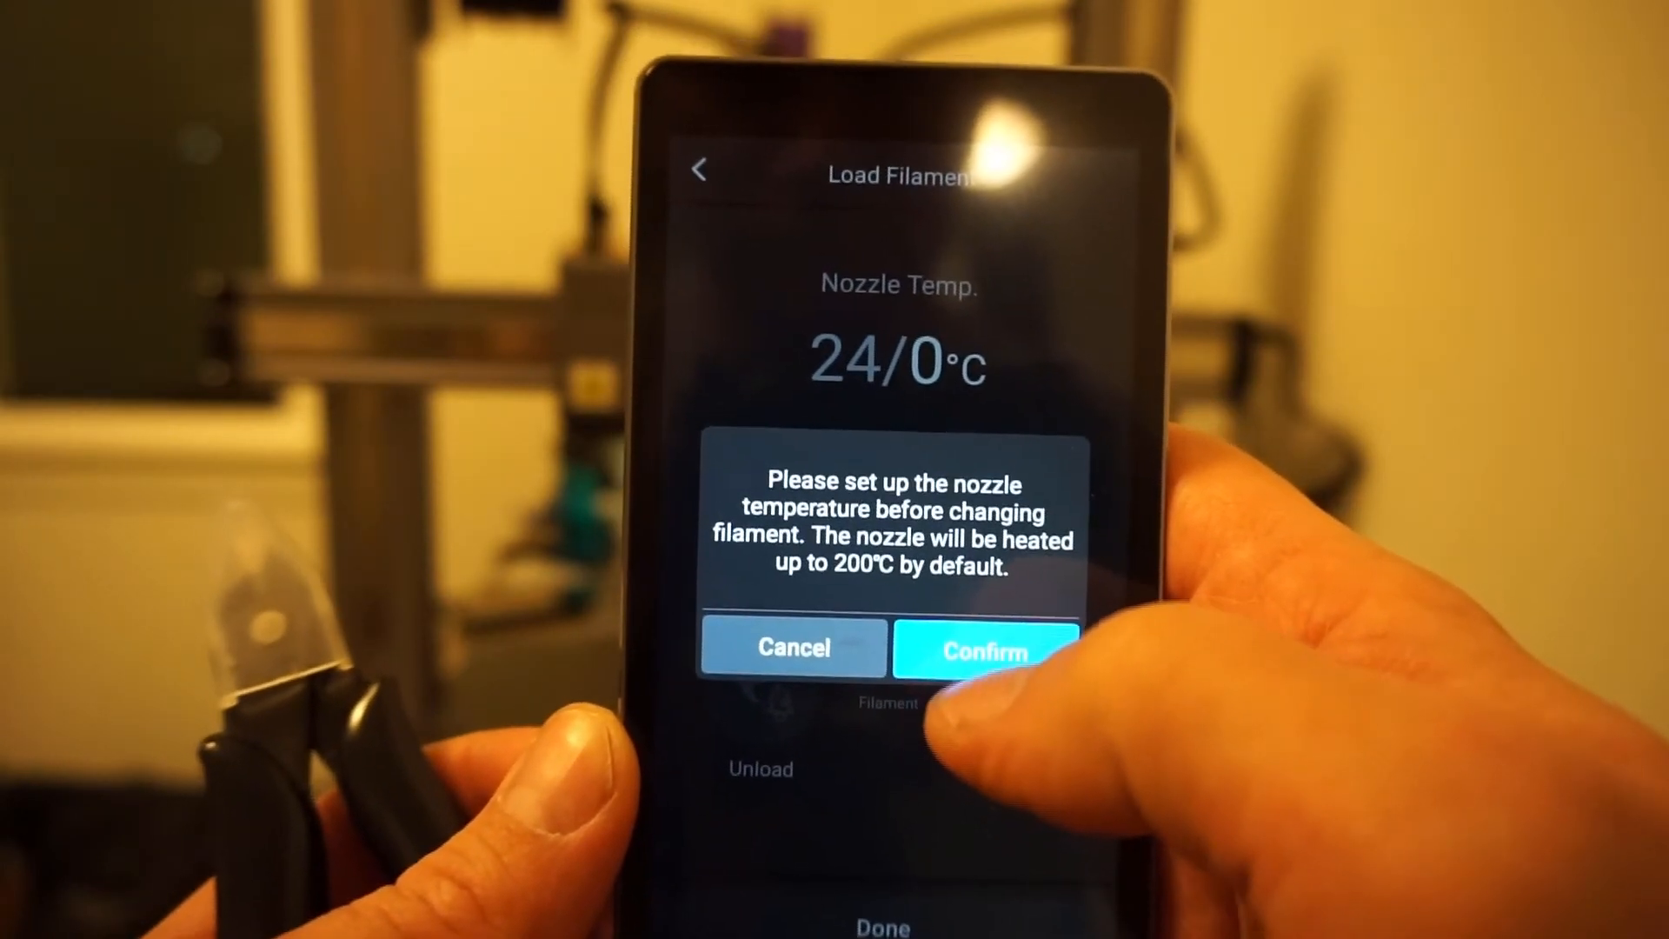
- Confirm the heat-up prompt so the nozzle targets 200 °C on the Load Filament screen
click(983, 650)
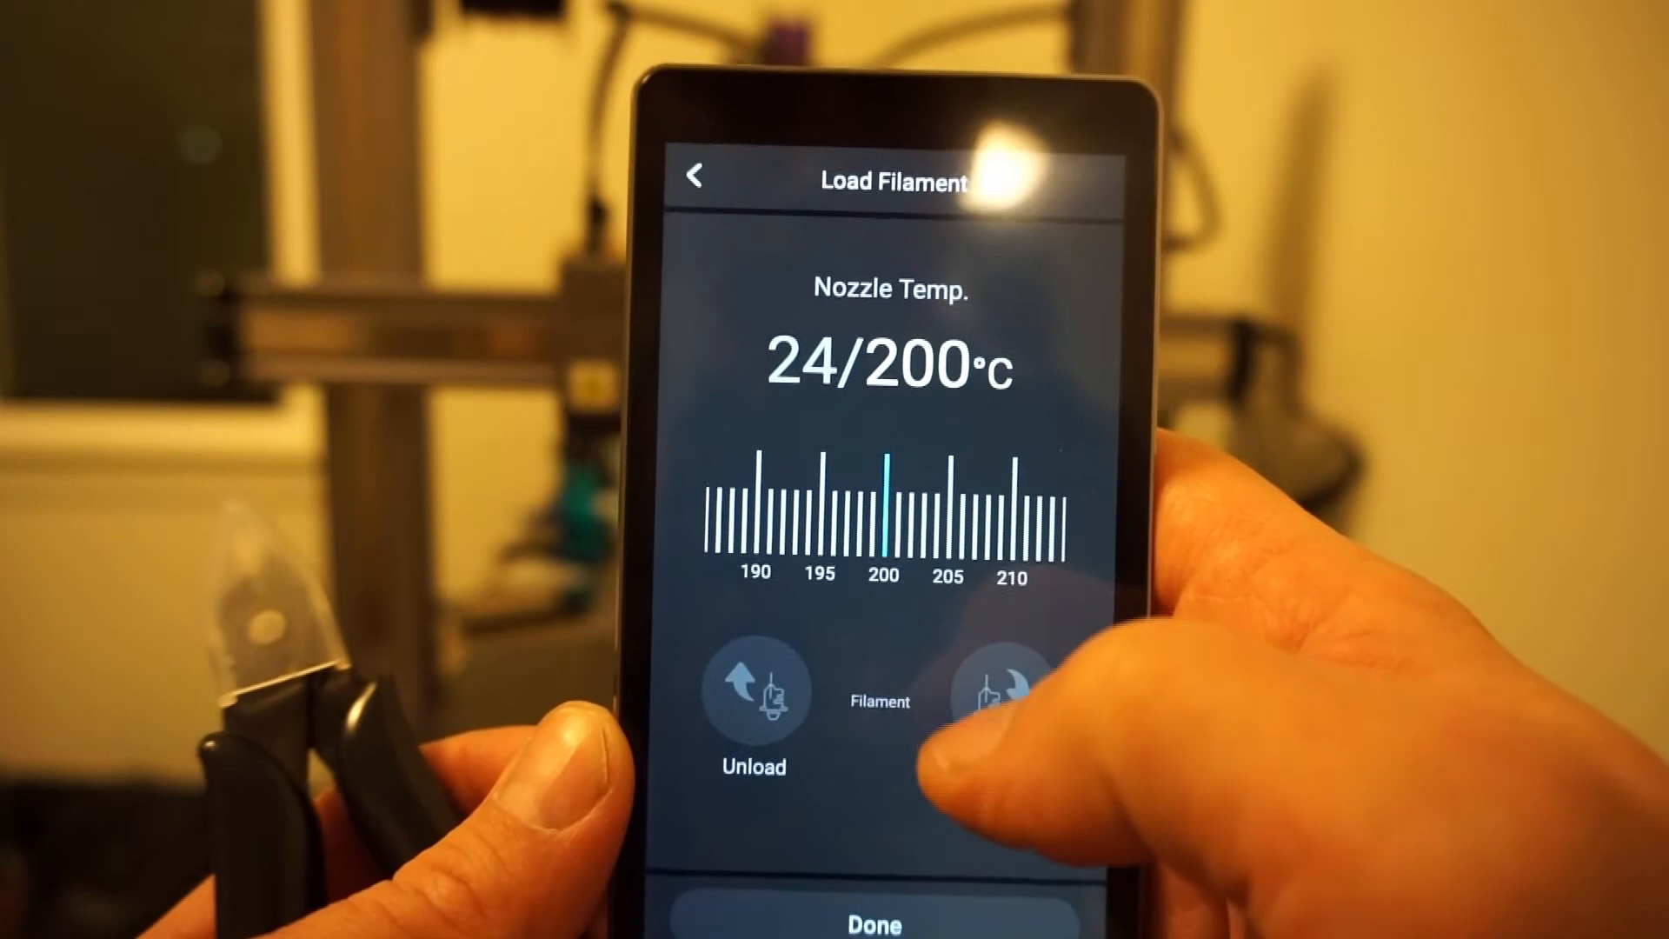